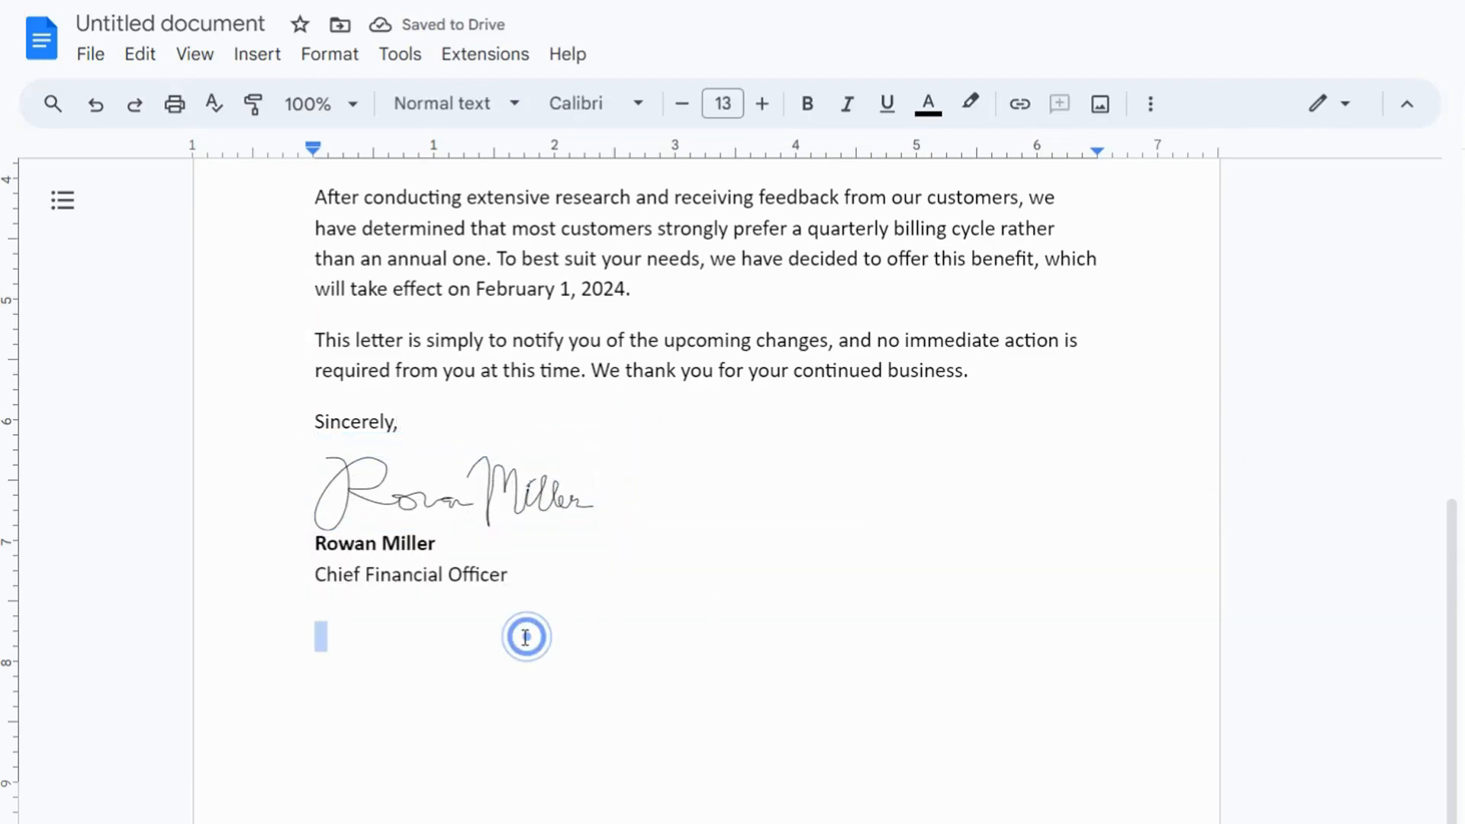
Start a new blank drawing from the Insert menu to hold the signature
left_click(454, 490)
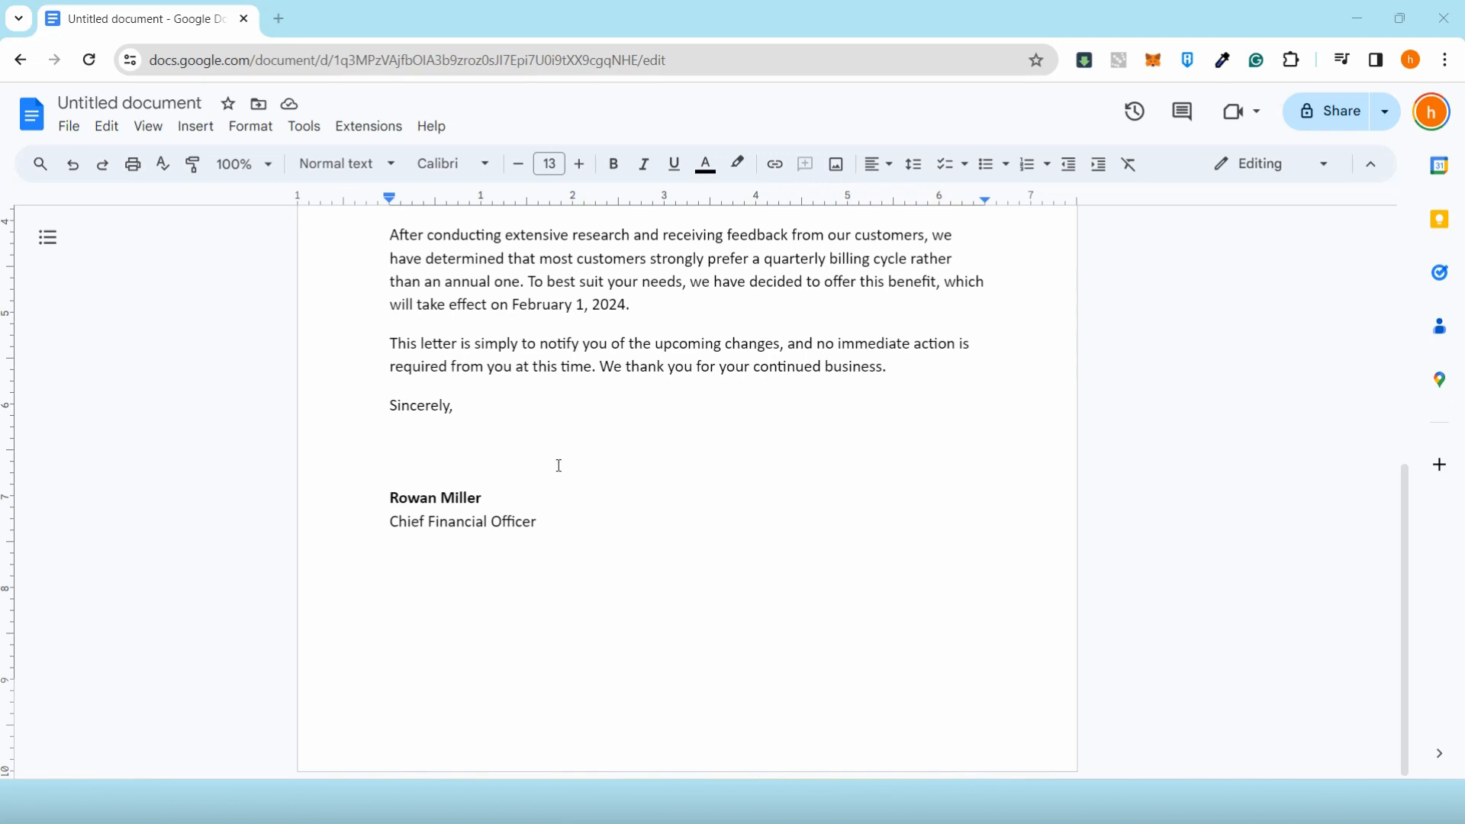
mouse_move(484, 461)
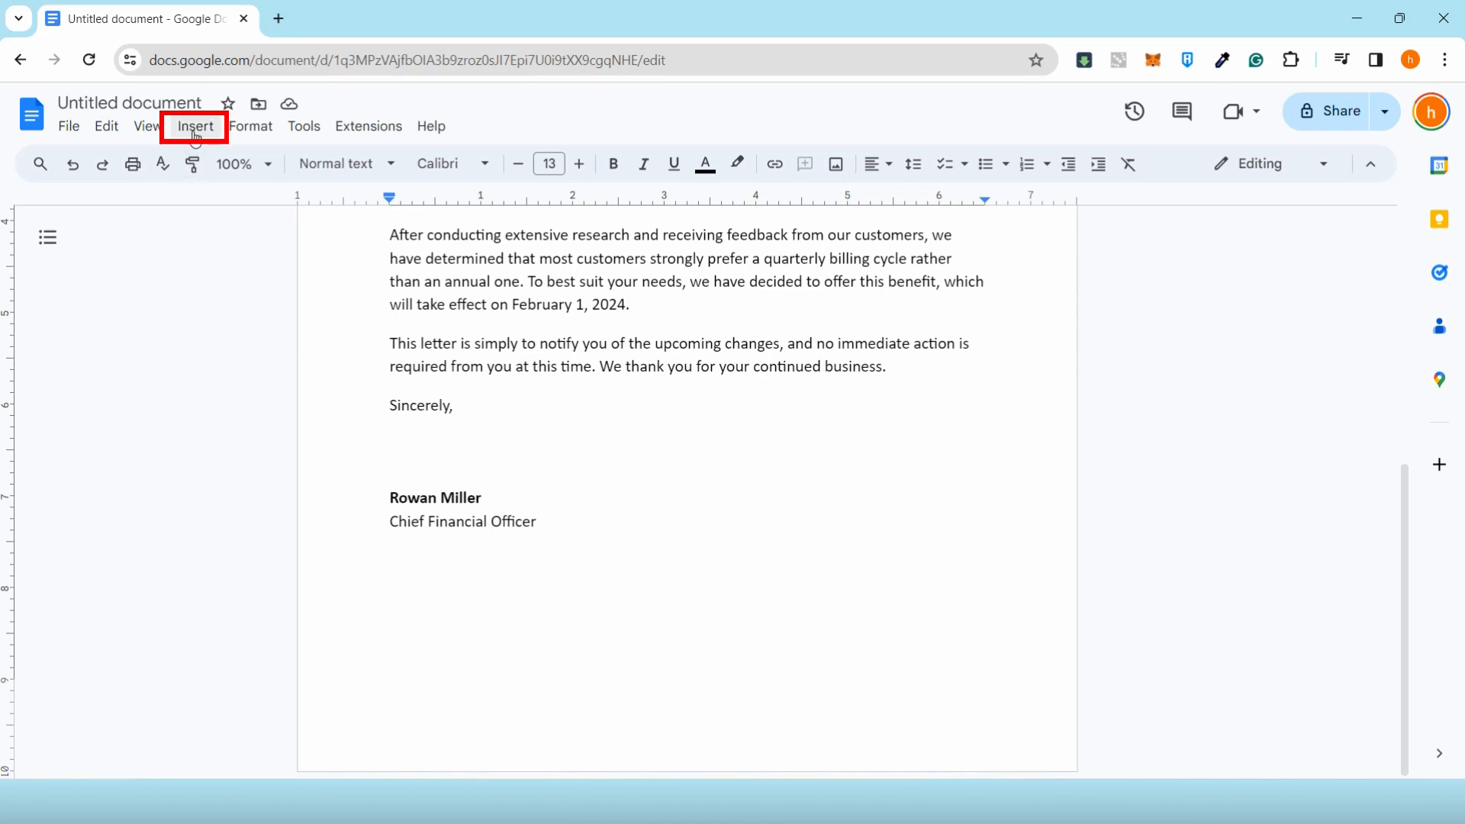
left_click(195, 127)
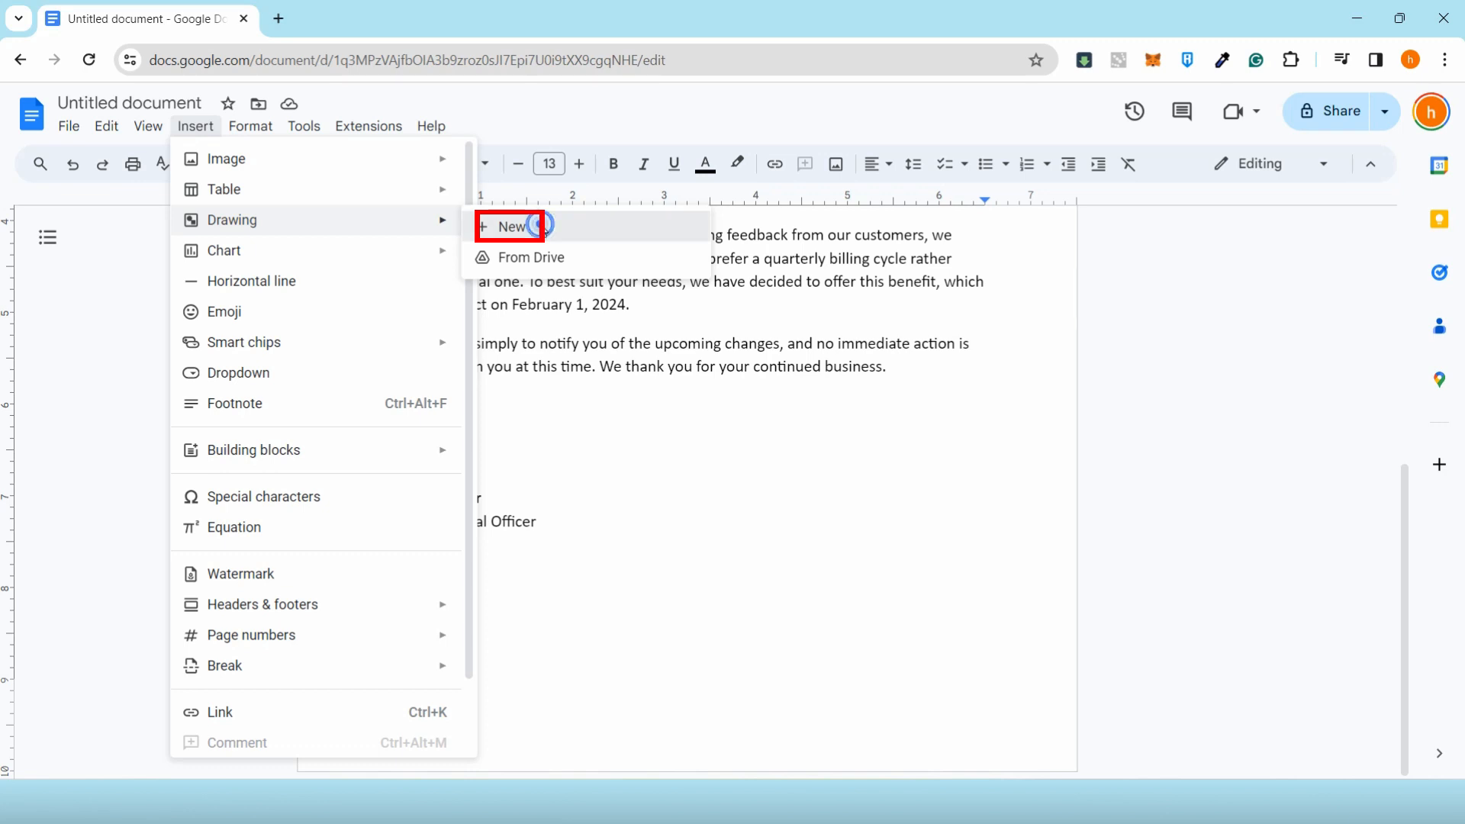
left_click(510, 226)
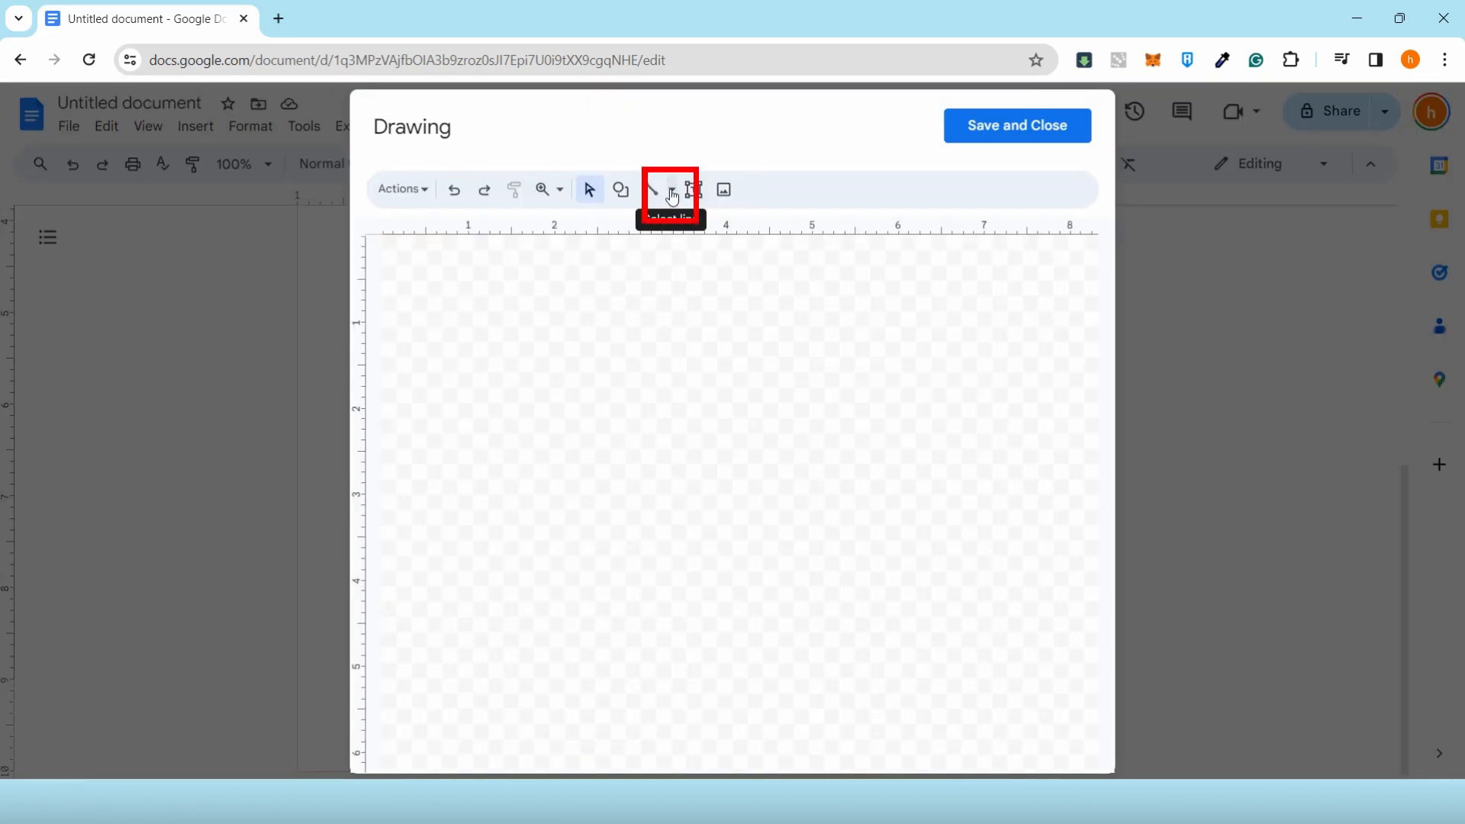
left_click(672, 189)
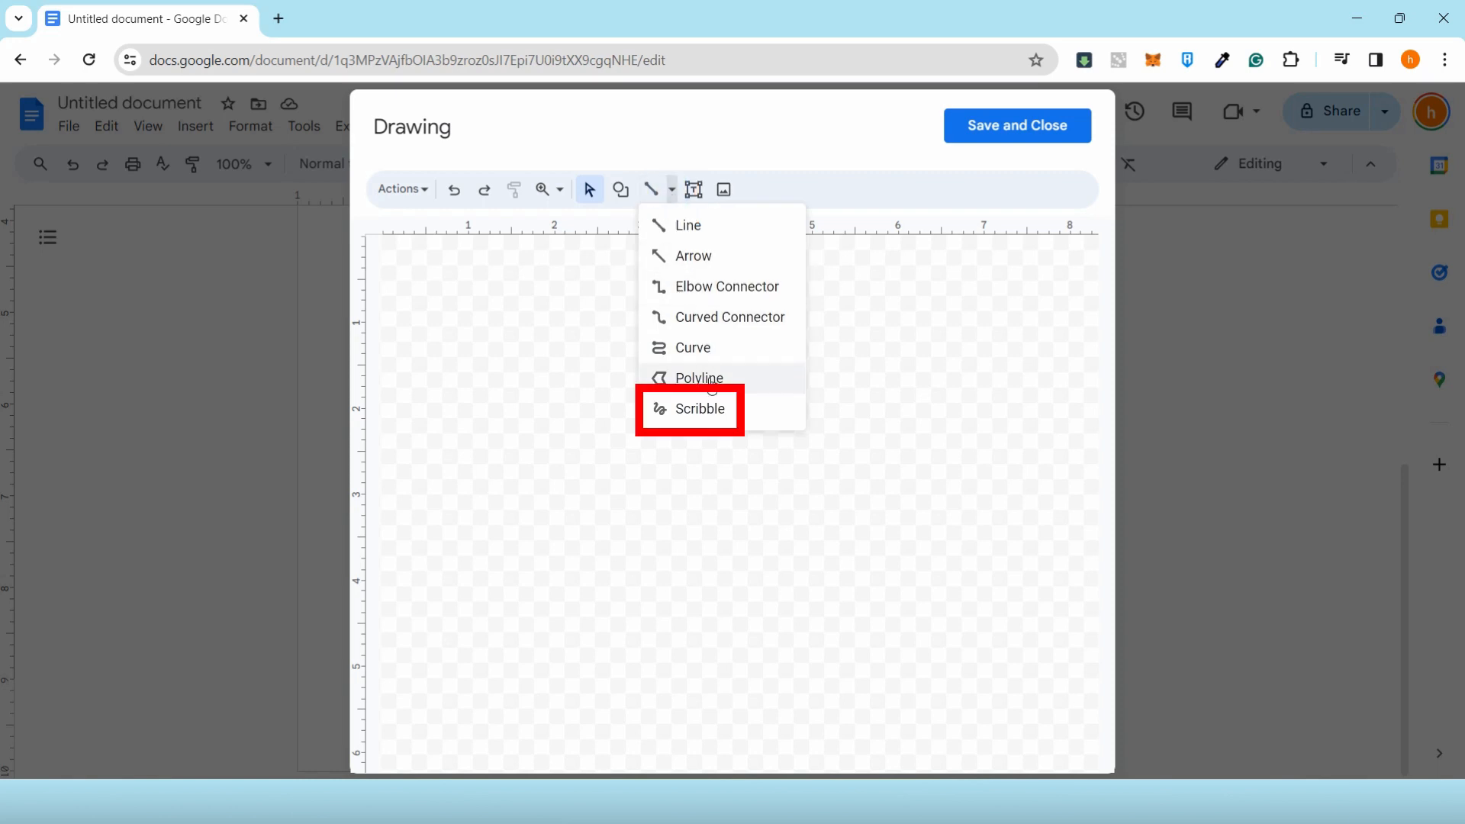
left_click(698, 409)
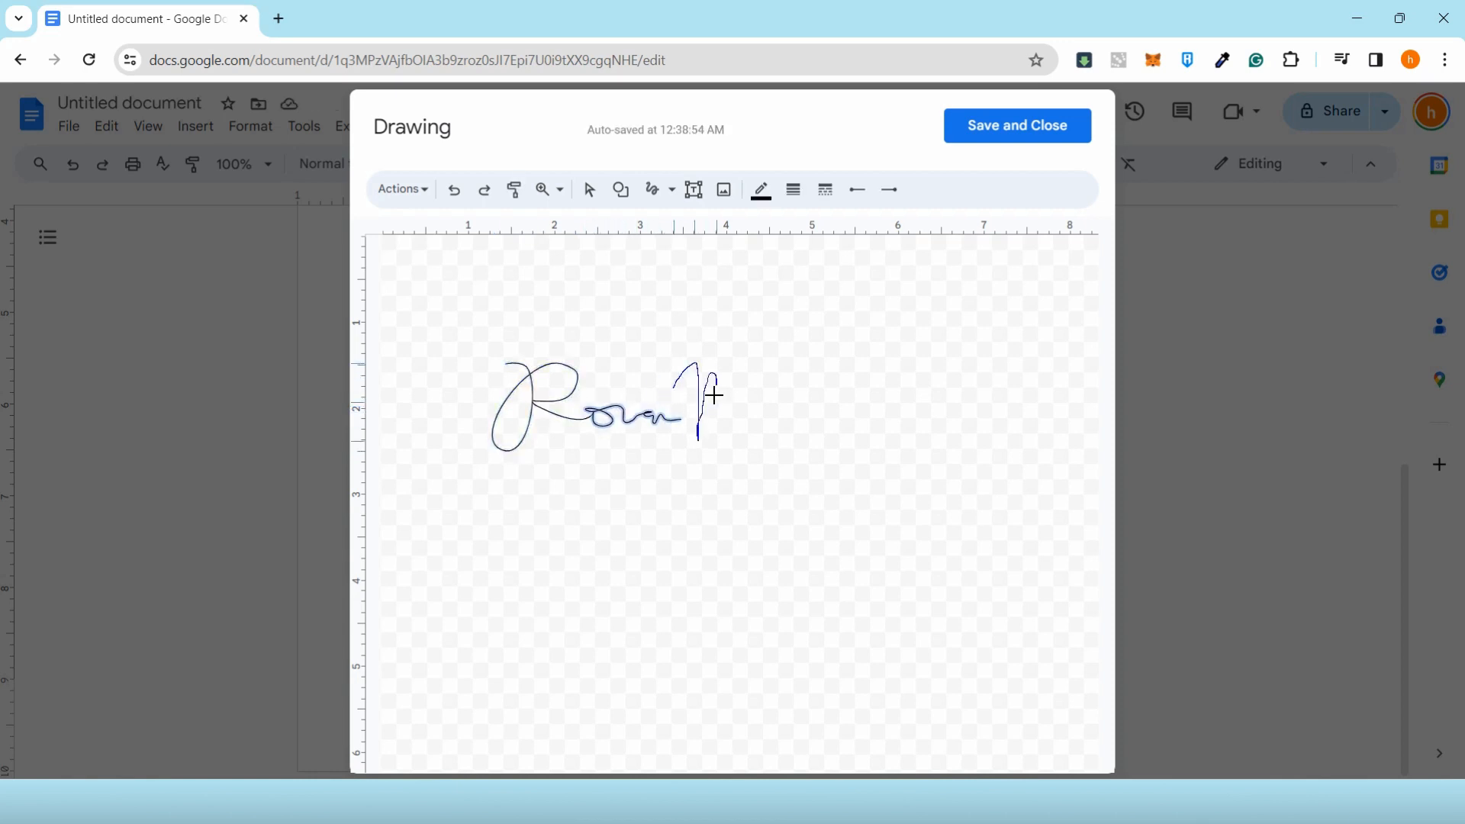
left_click_drag(696, 374, 823, 422)
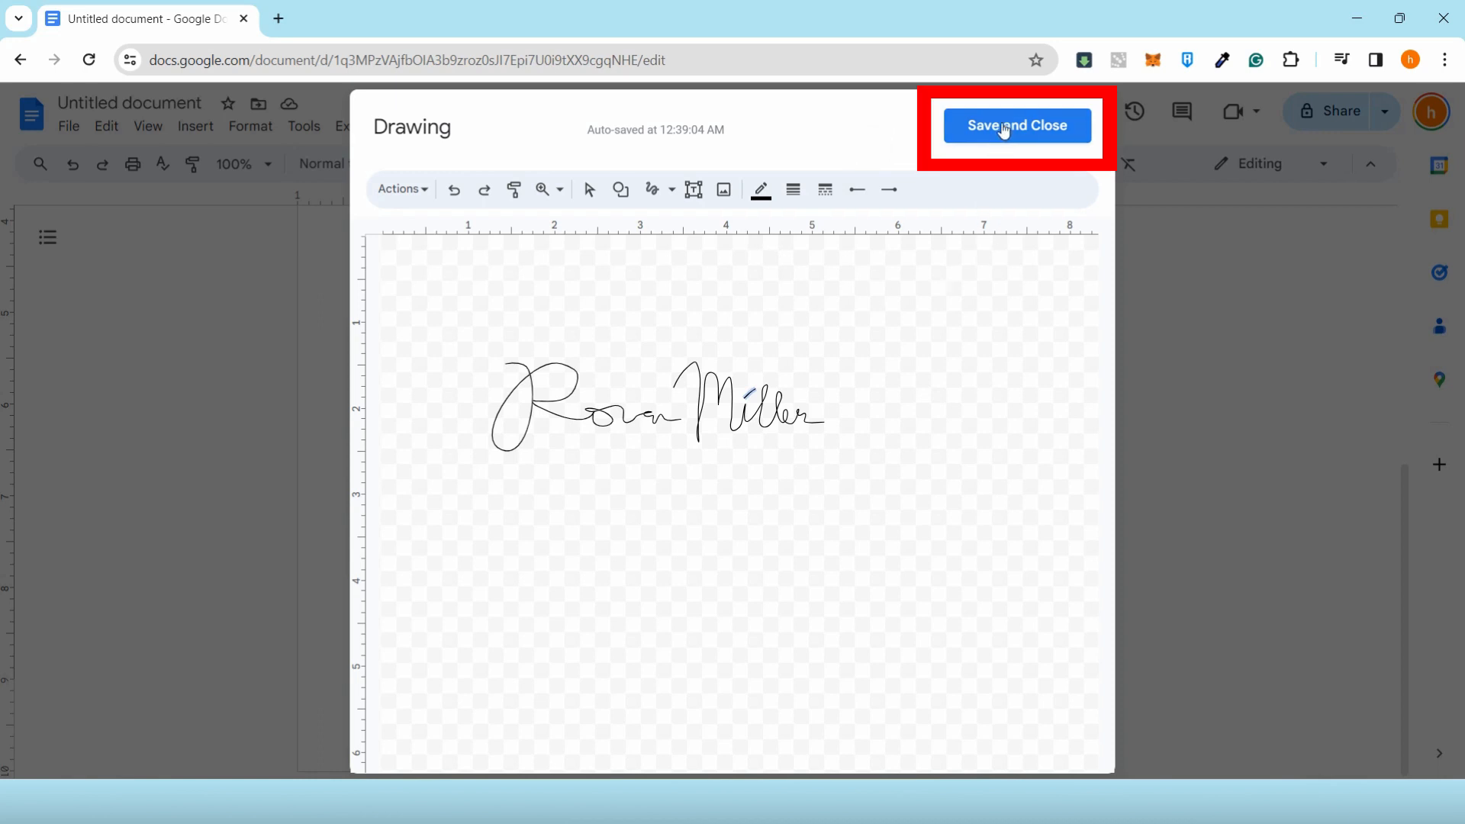
left_click(1017, 125)
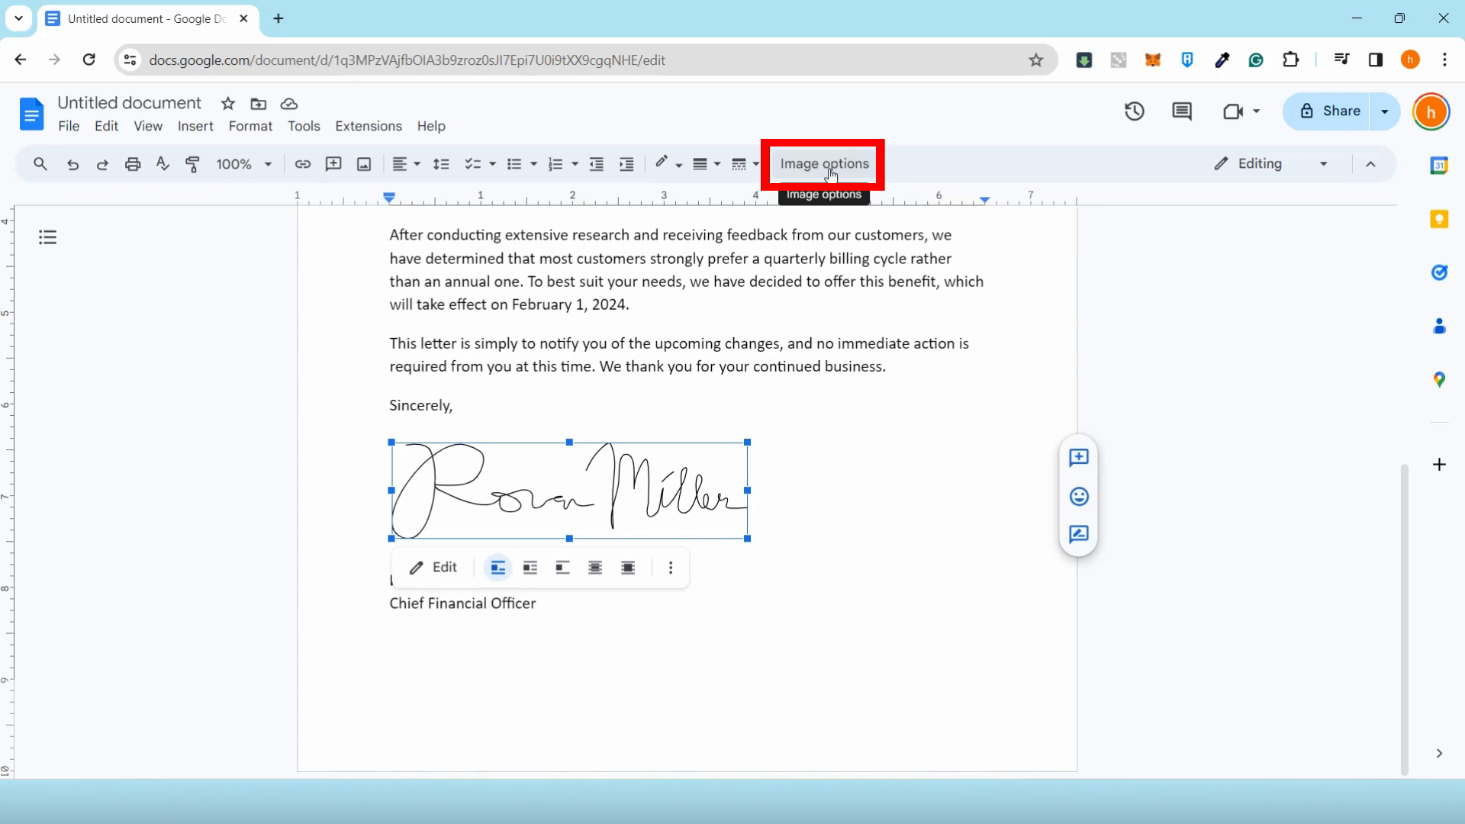
left_click(822, 163)
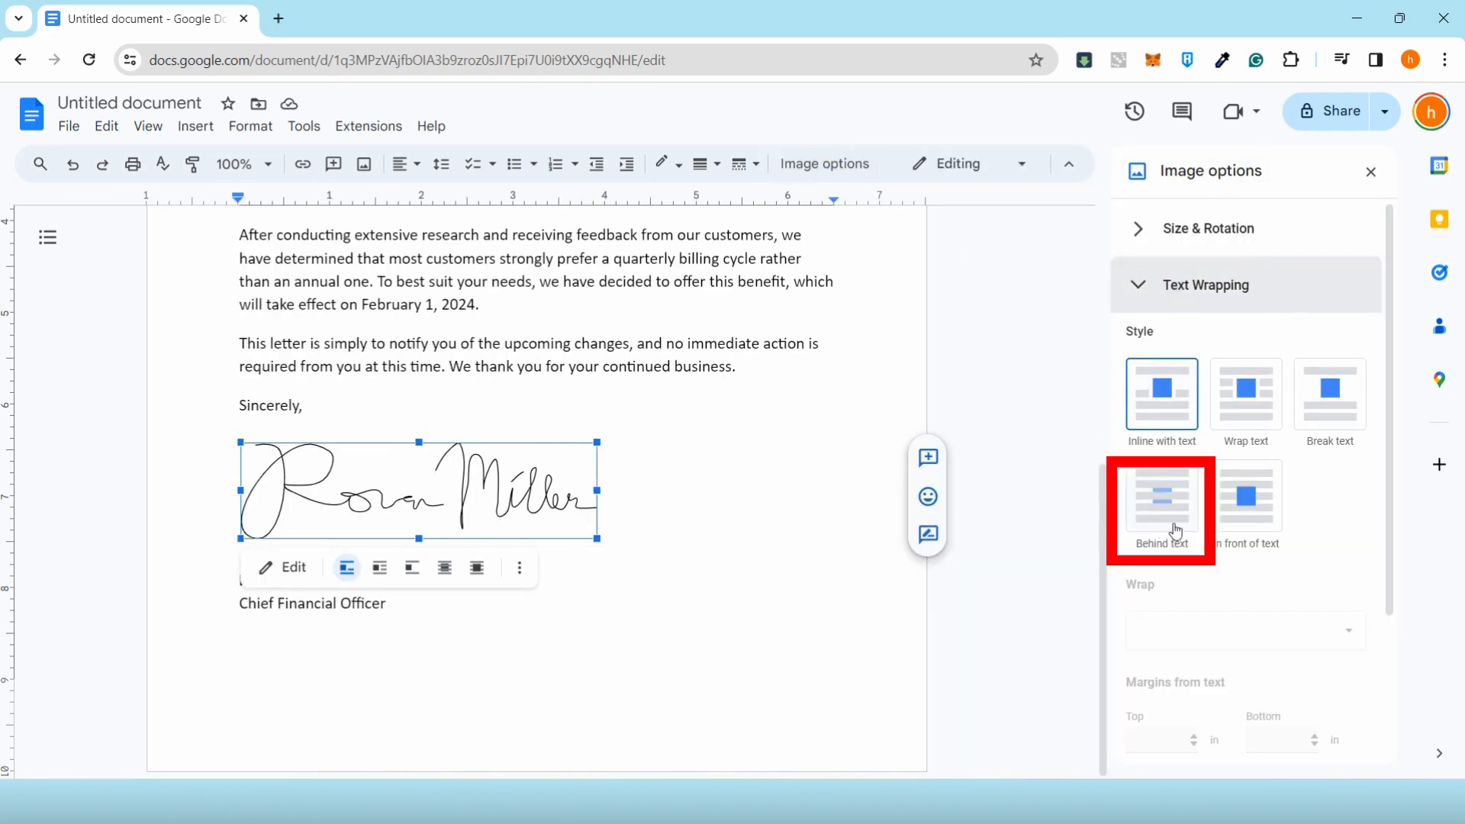
left_click(1160, 496)
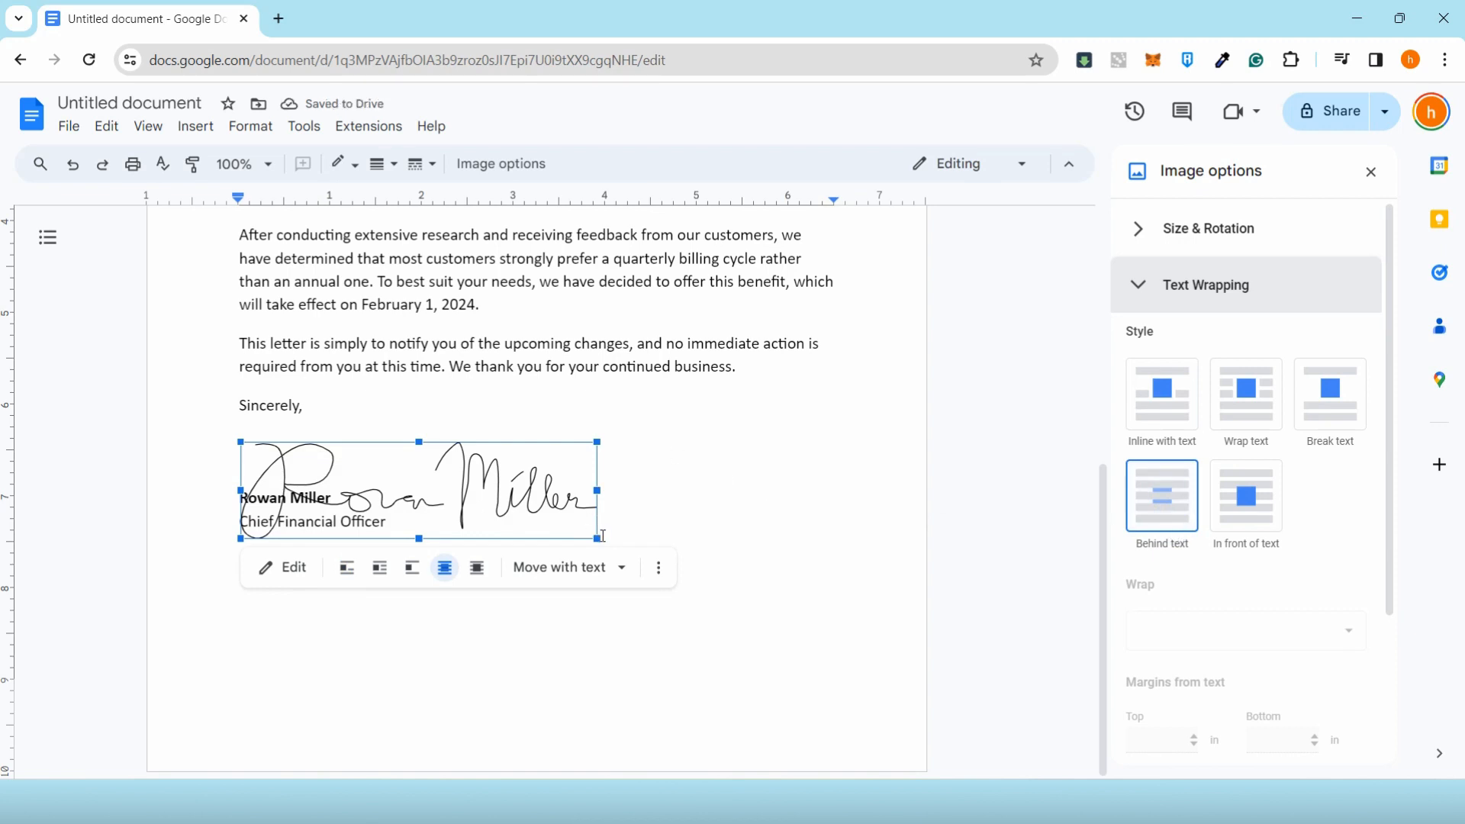
left_click_drag(598, 488, 500, 489)
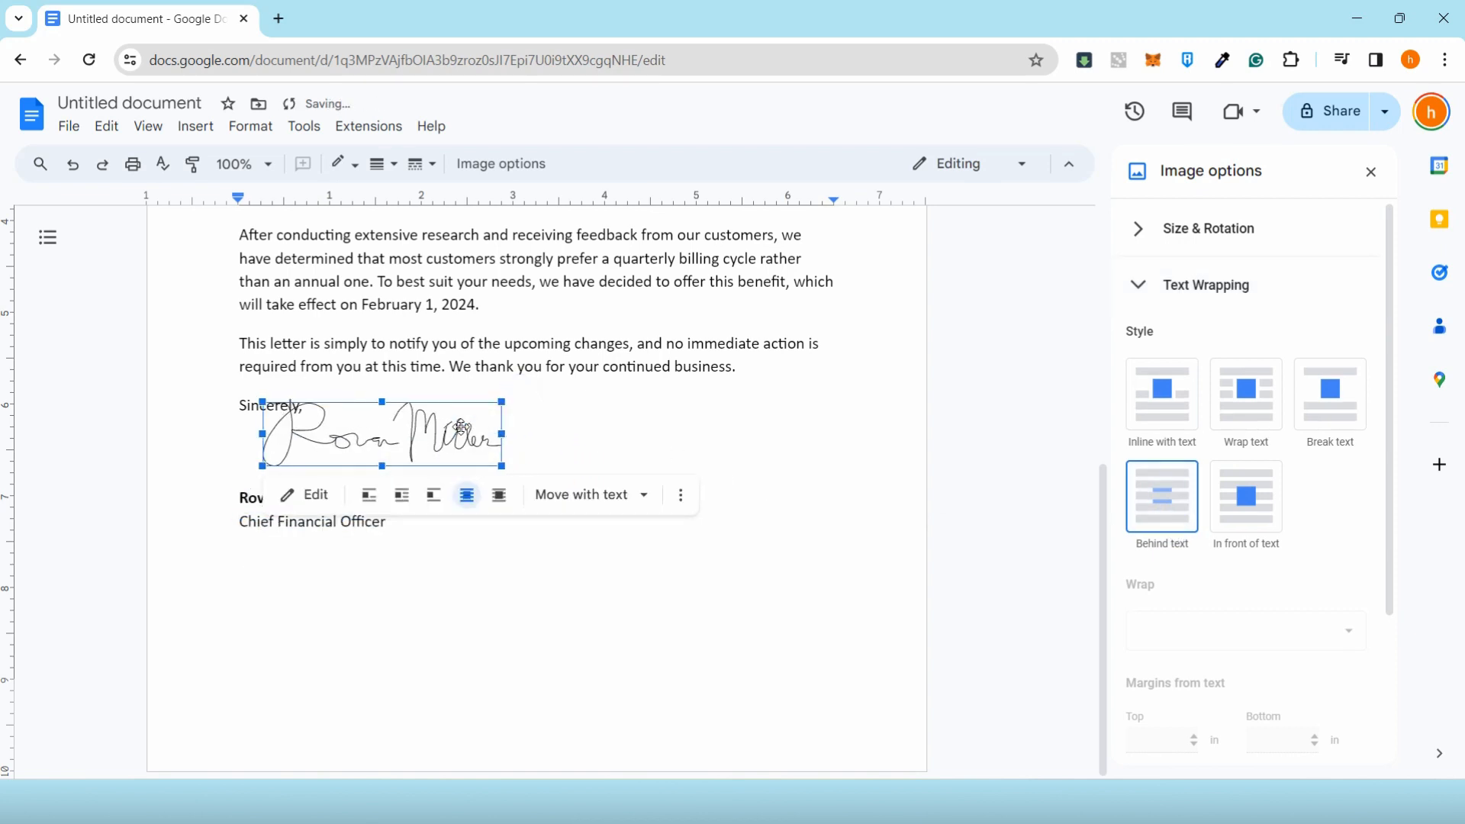
left_click(400, 568)
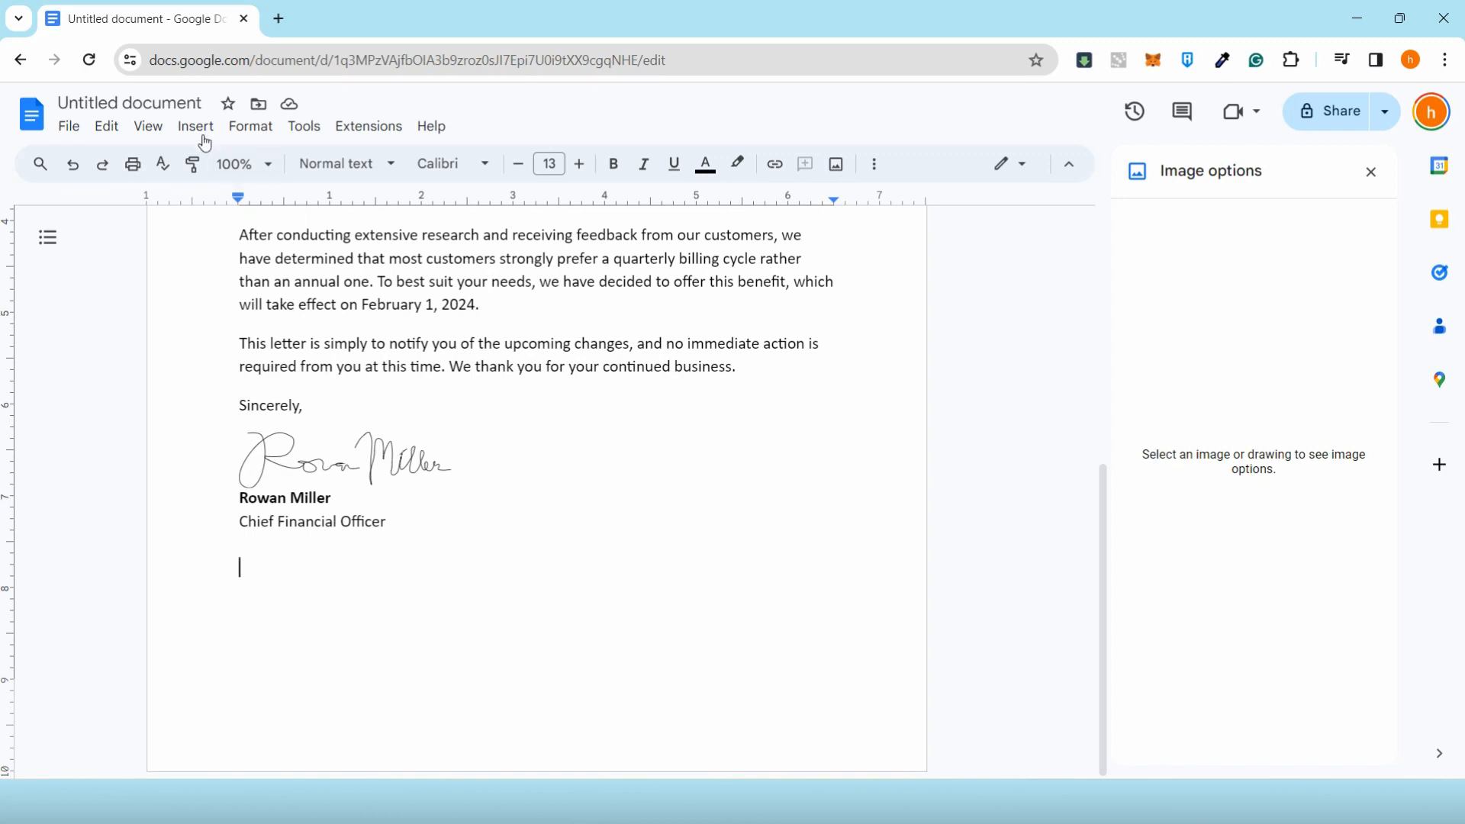
left_click(194, 127)
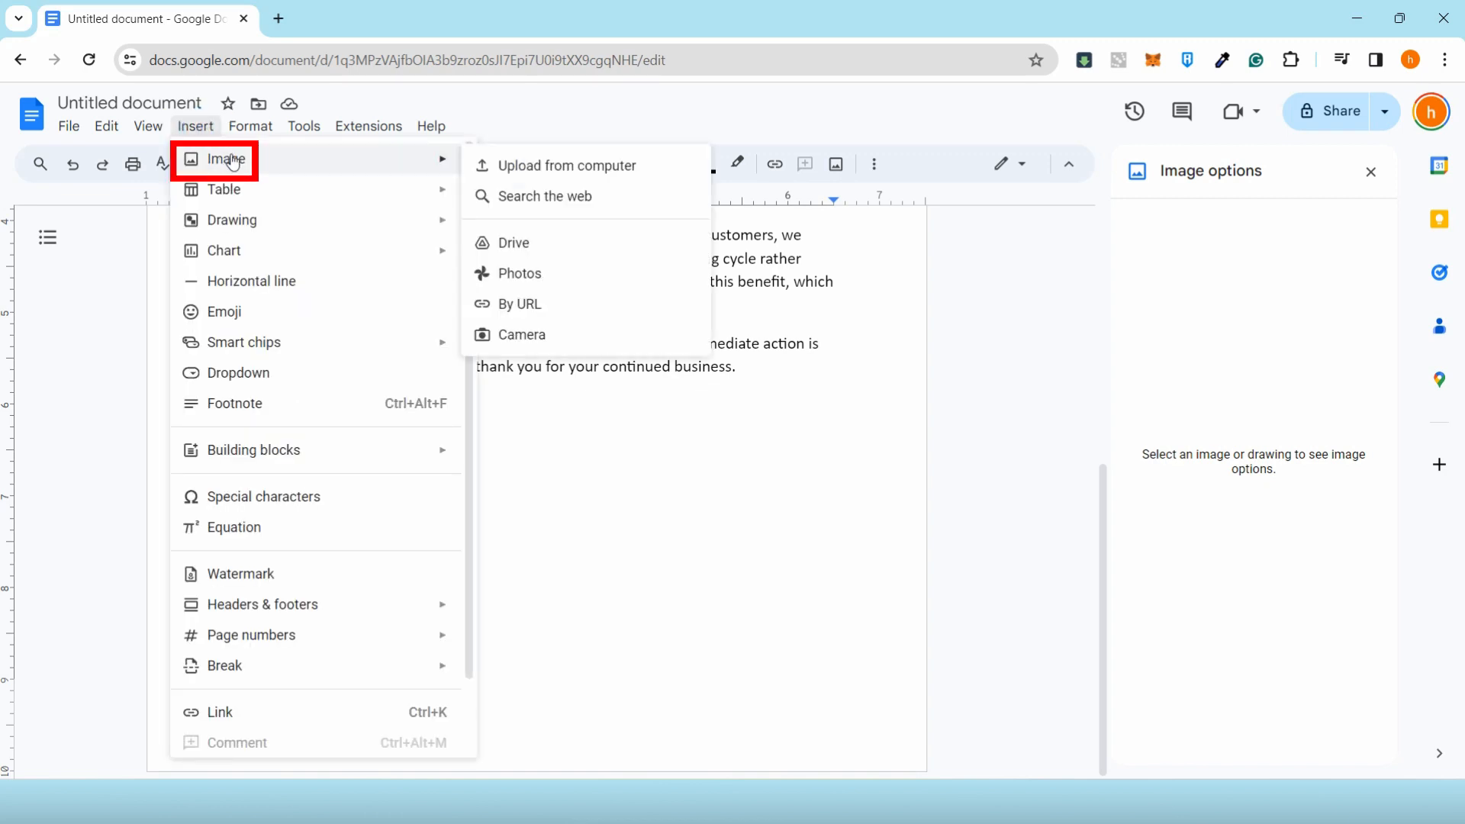
left_click(567, 165)
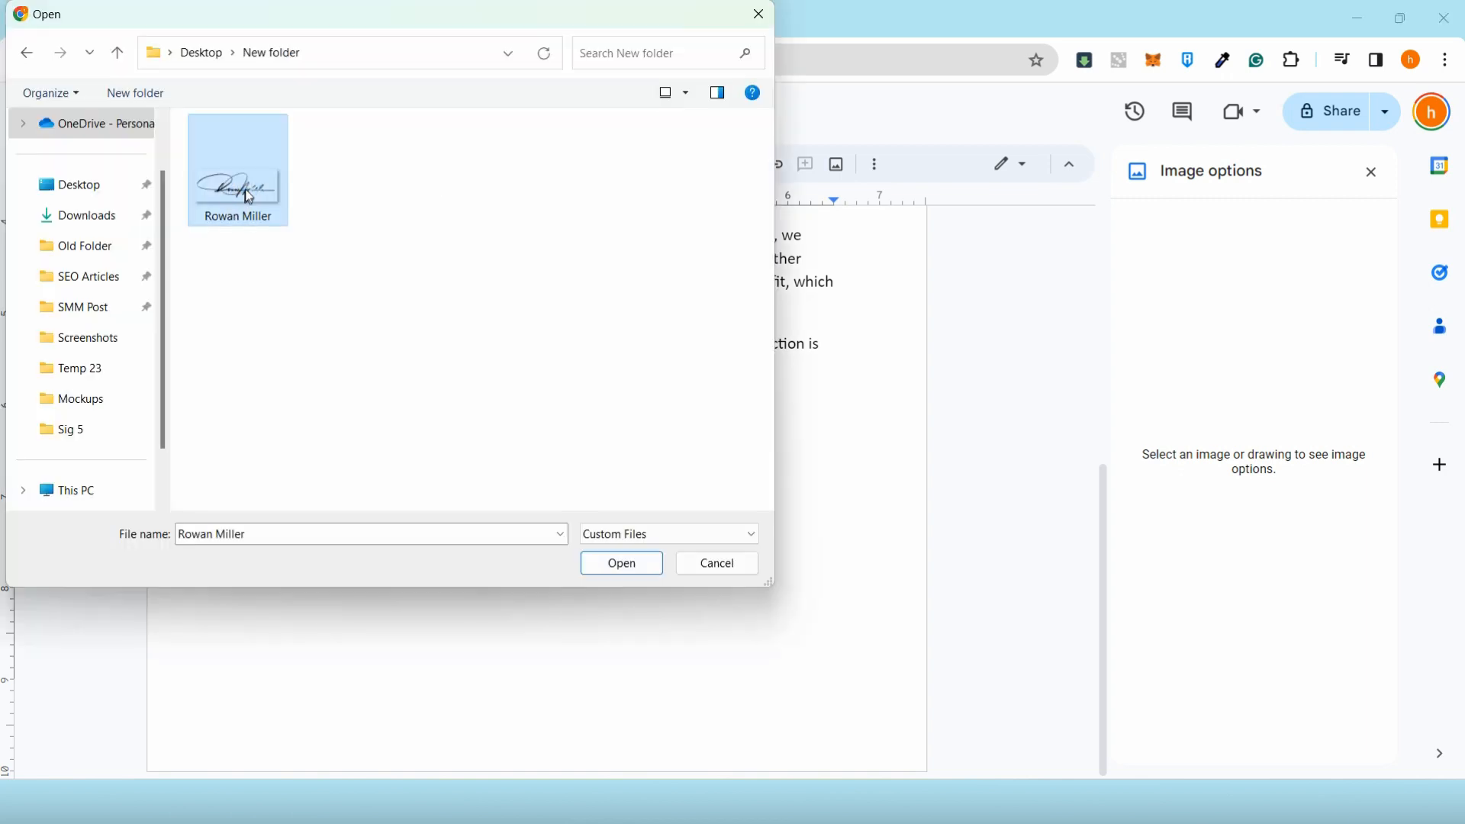
left_click(620, 563)
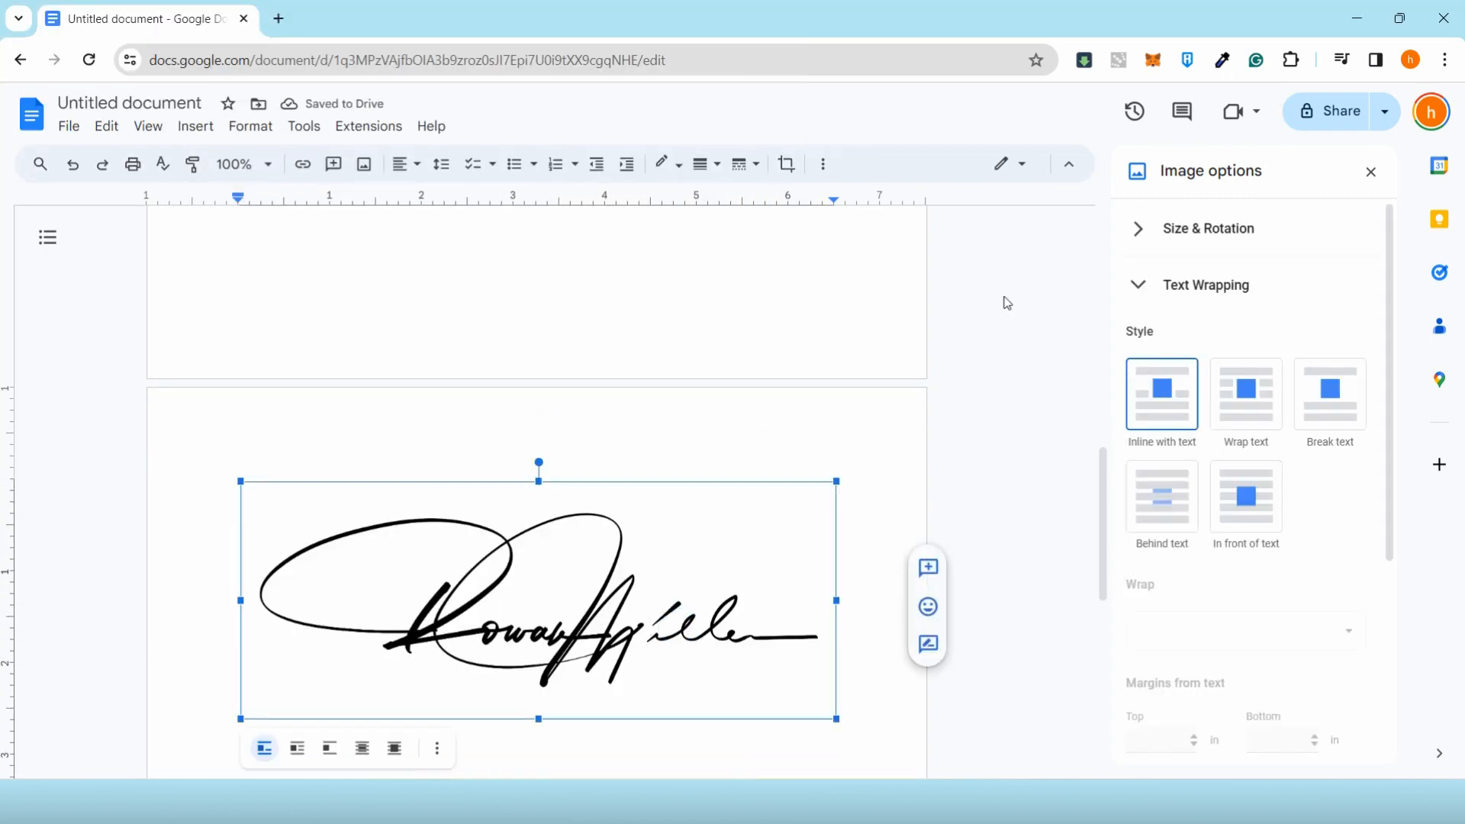
Set the uploaded signature behind text, then delete the stray image and the hand-drawn scribble signature
left_click(1160, 496)
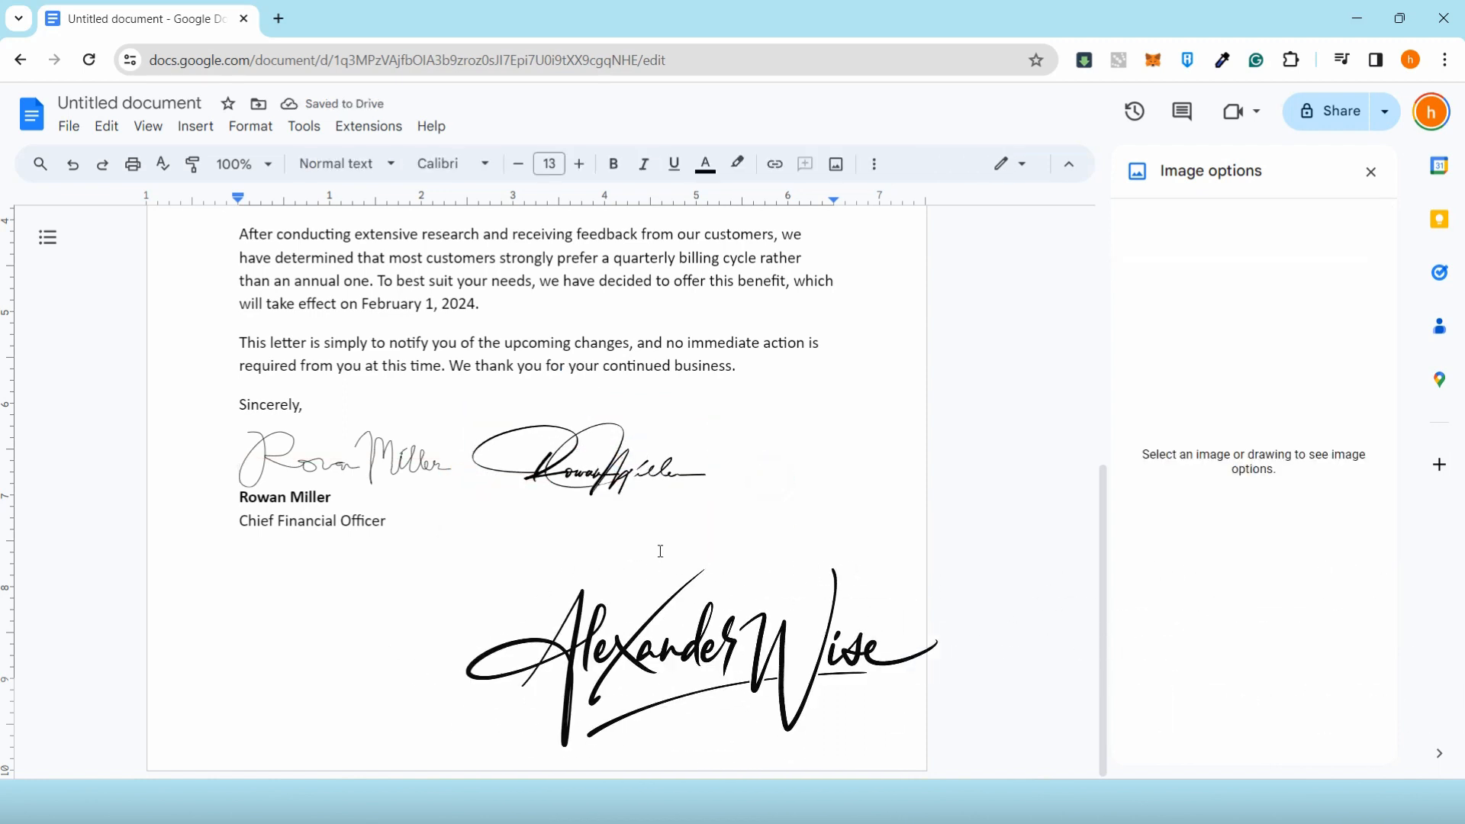
left_click(586, 457)
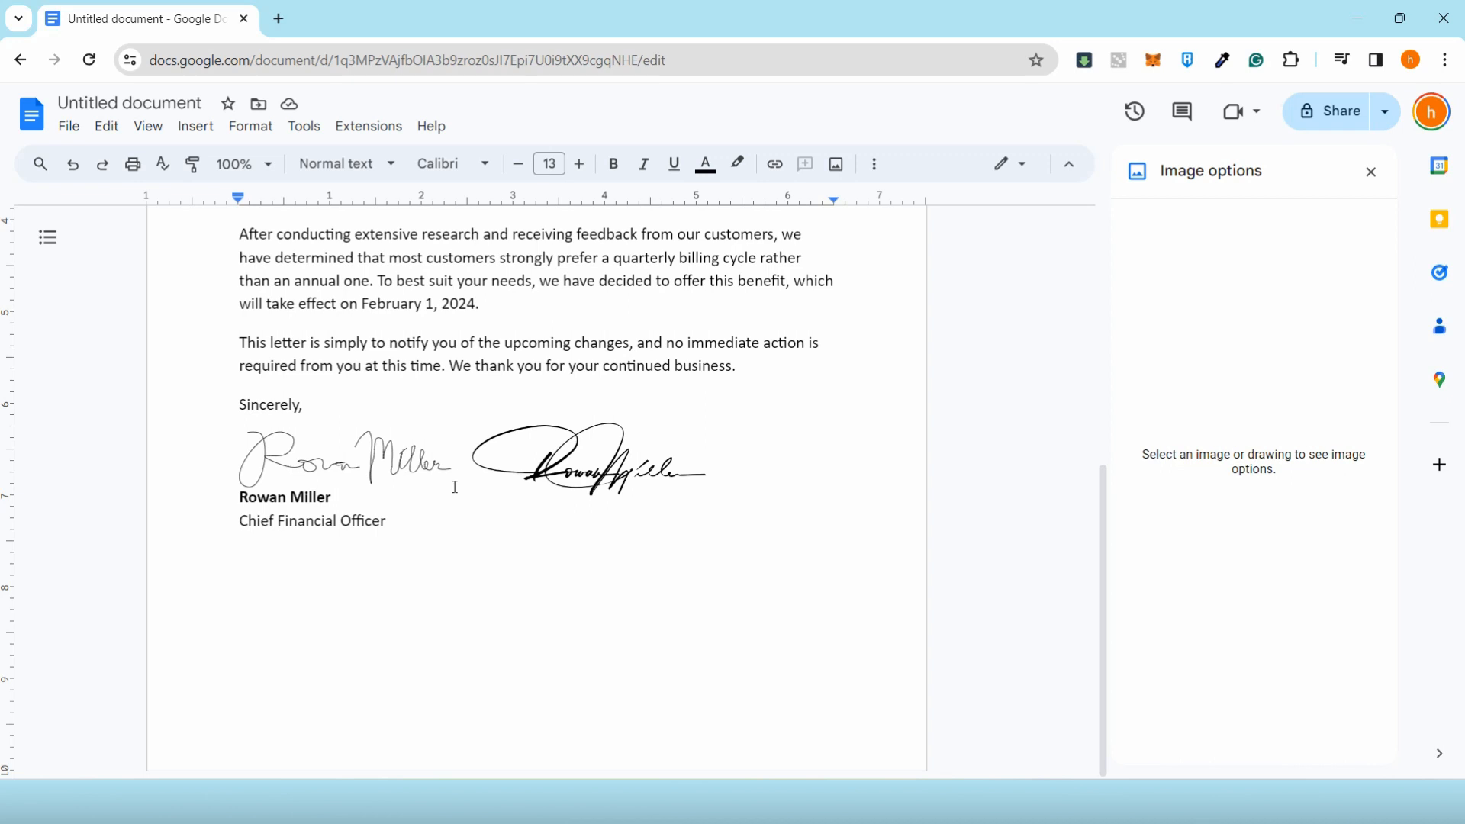
left_click(313, 458)
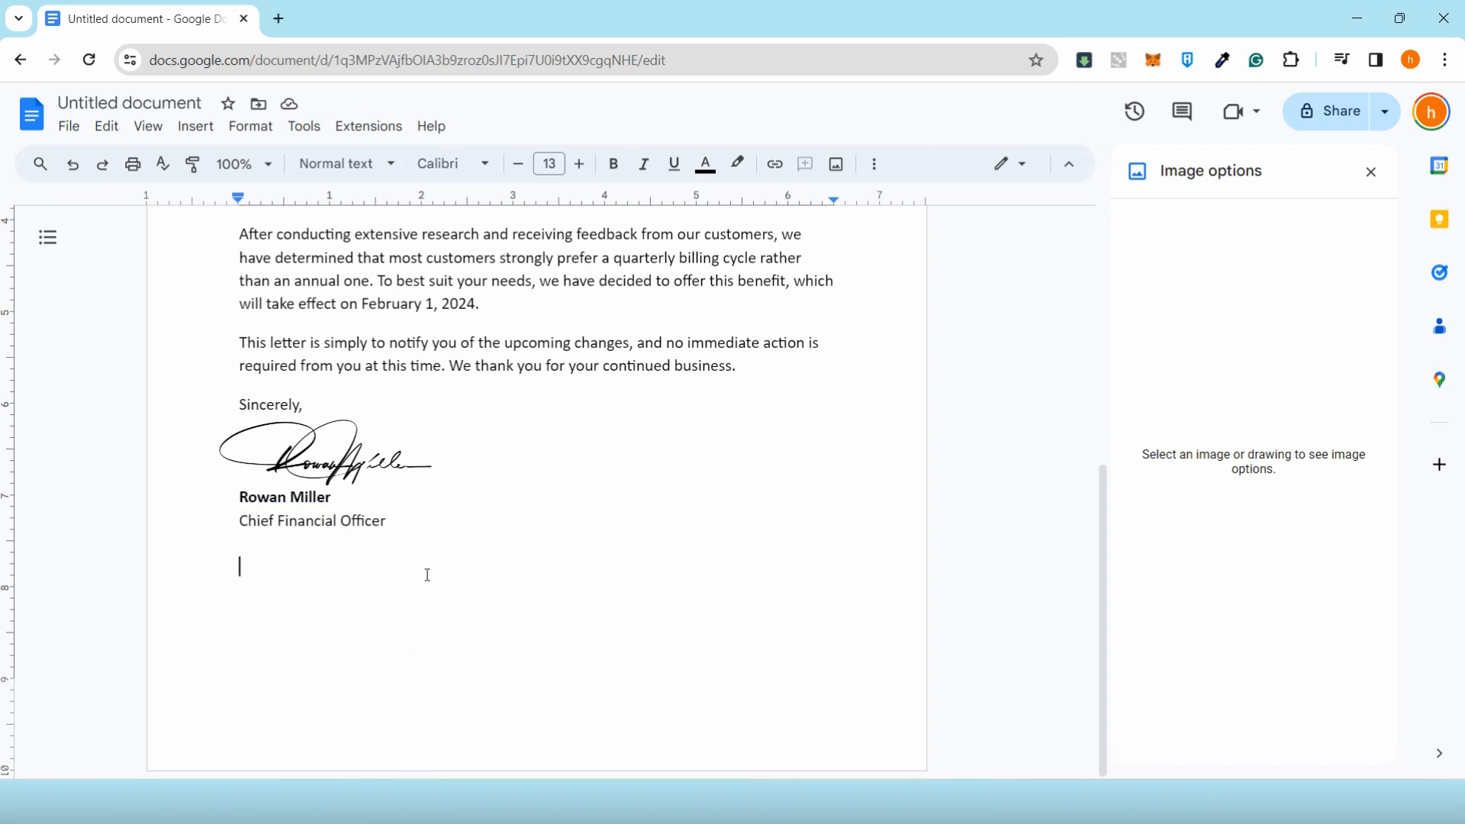
mouse_move(426, 570)
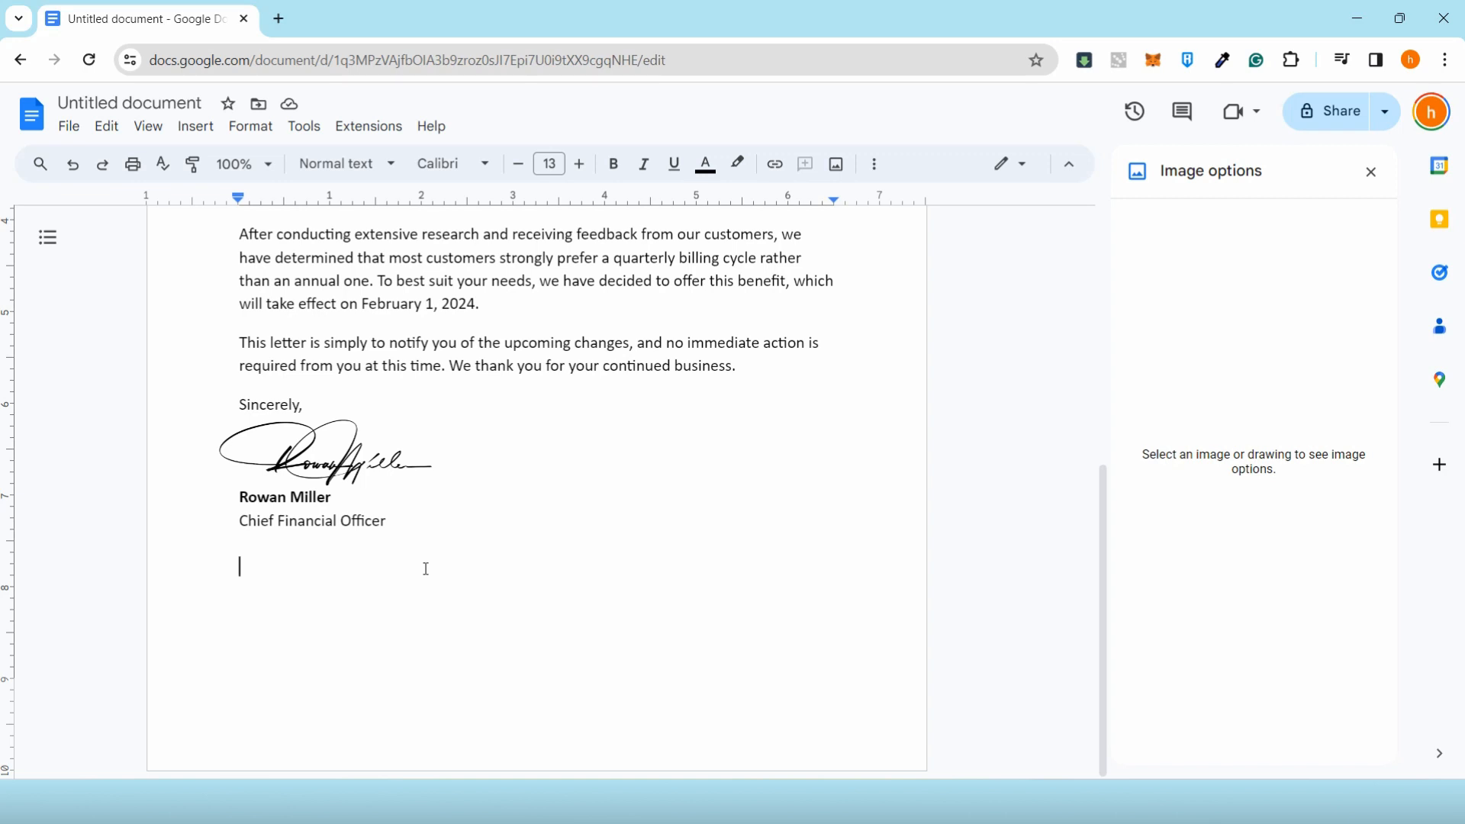